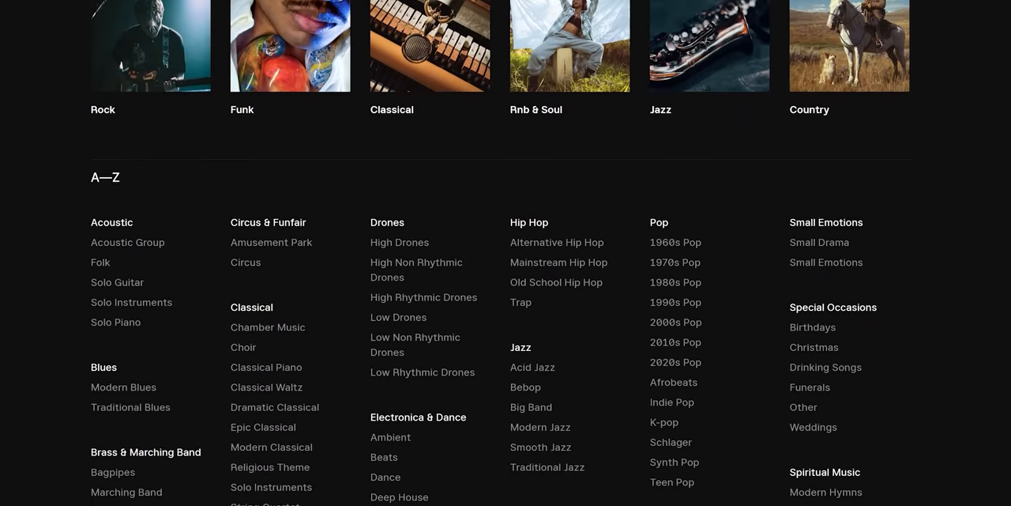
Scroll down through the alphabetical All apps list from the Start menu.
scroll("down", 3)
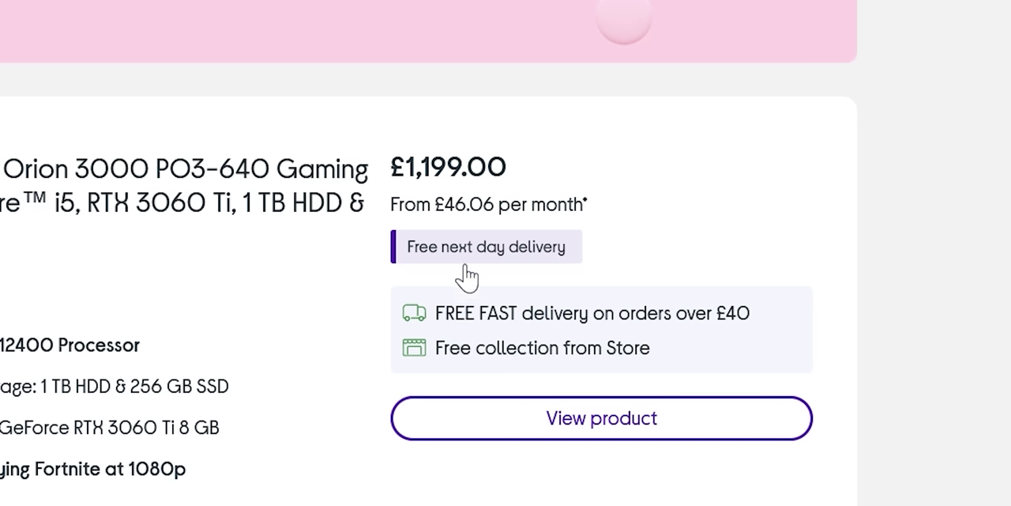
mouse_move(567, 294)
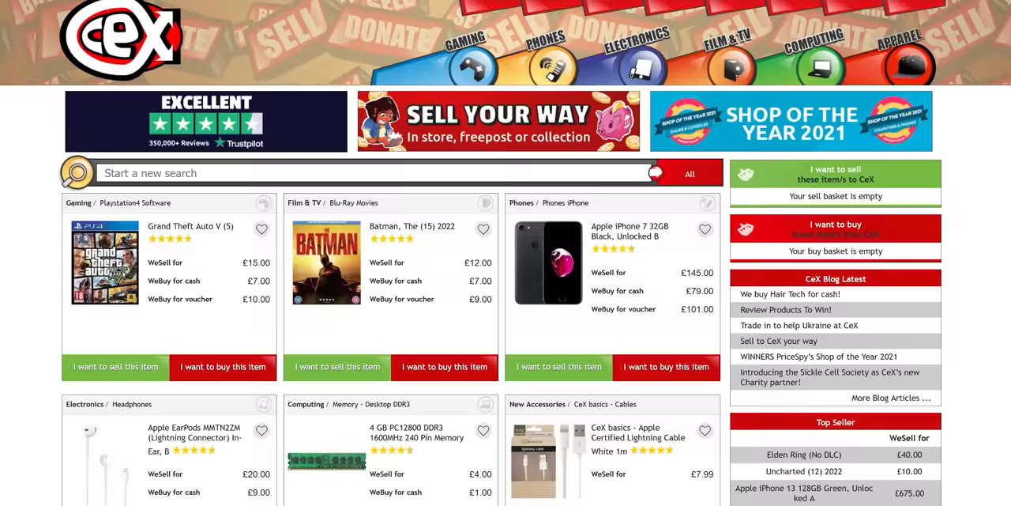
scroll("down", 3)
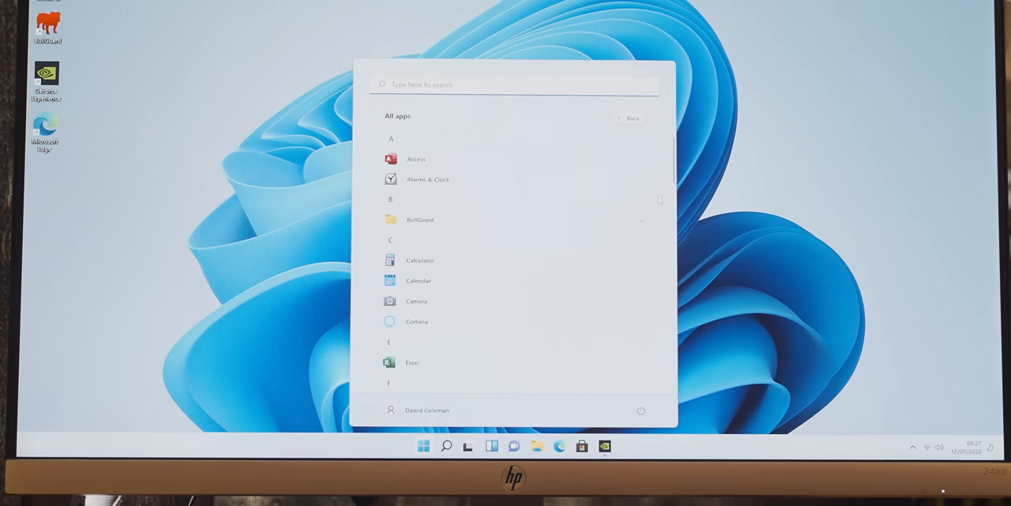
scroll("down", 3)
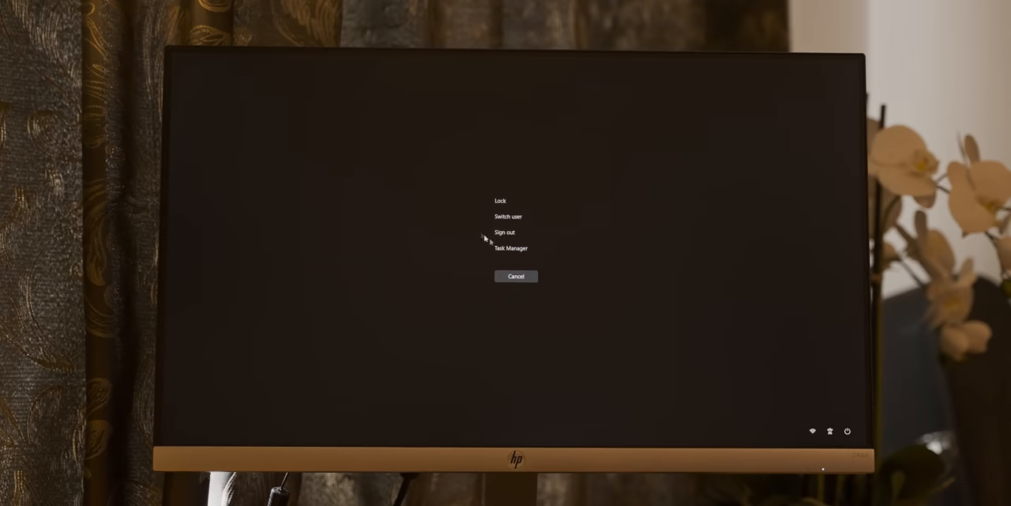
Launch Task Manager from the security screen and switch to the Memory performance view.
left_click(510, 248)
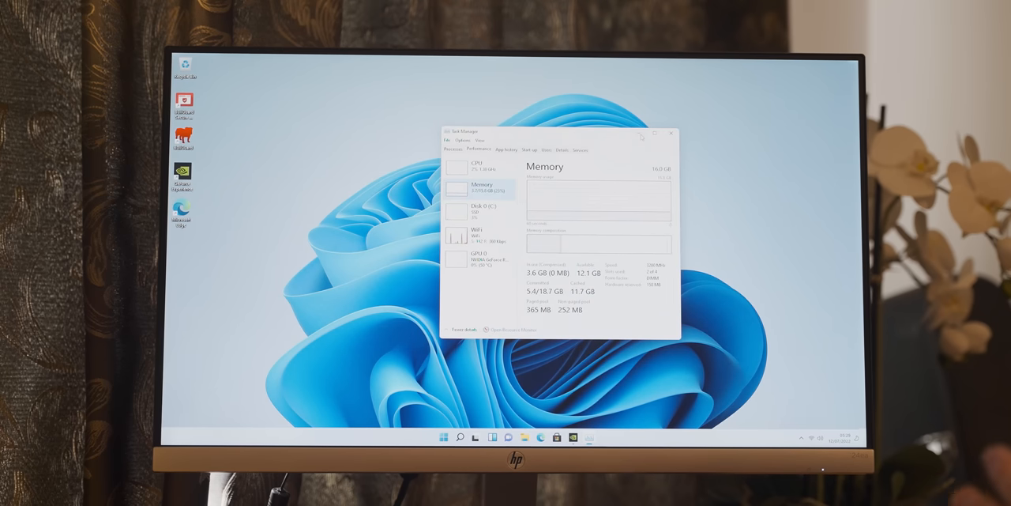
left_click(671, 134)
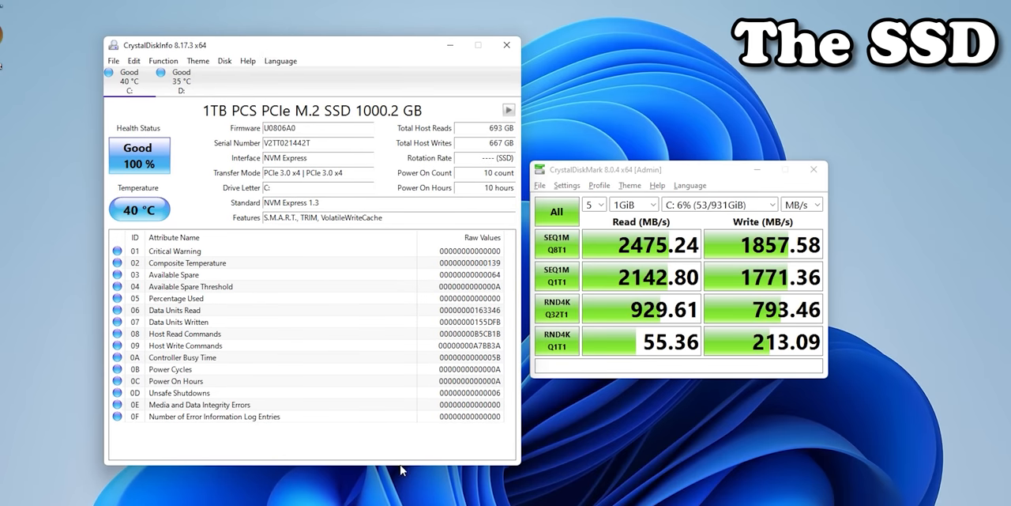
mouse_move(196, 432)
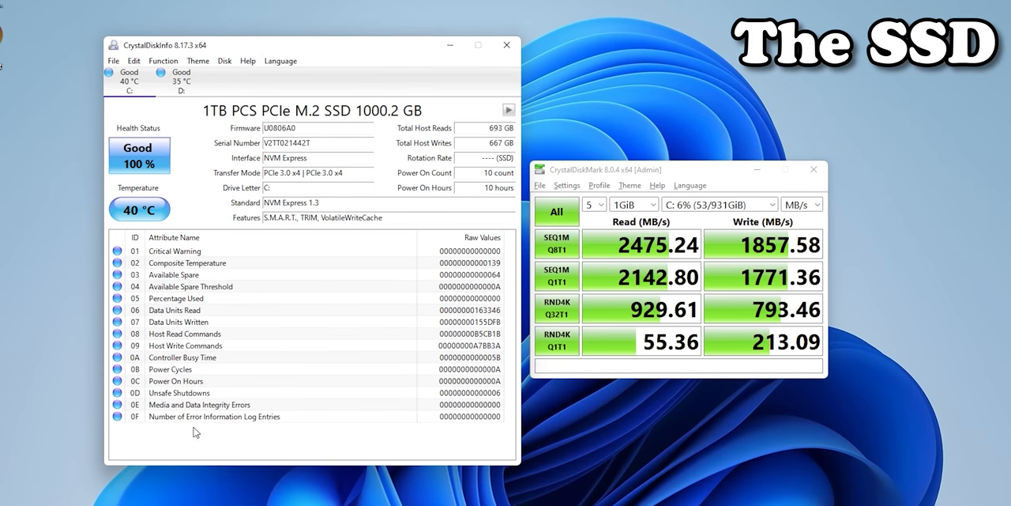